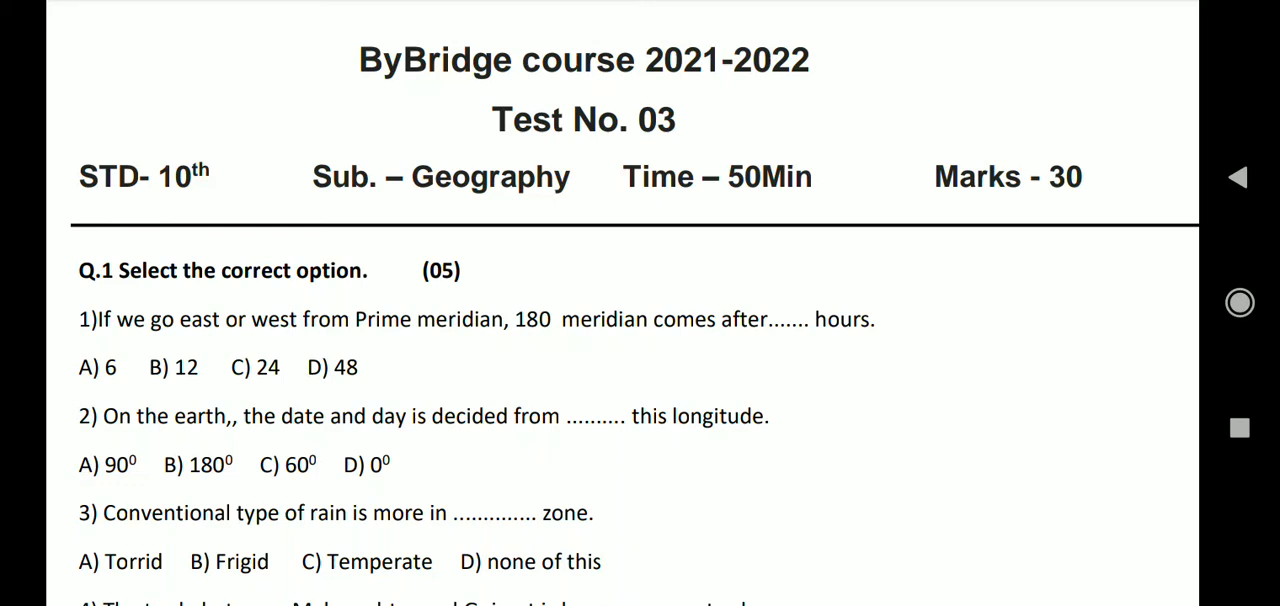
scroll("down", 3)
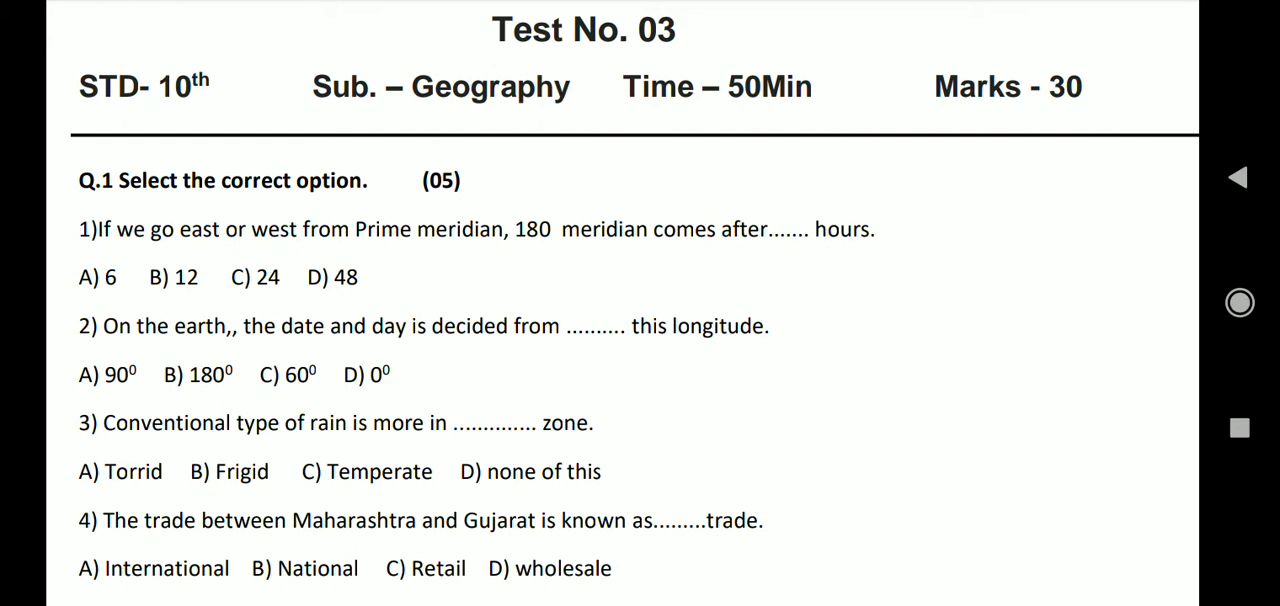
scroll("down", 3)
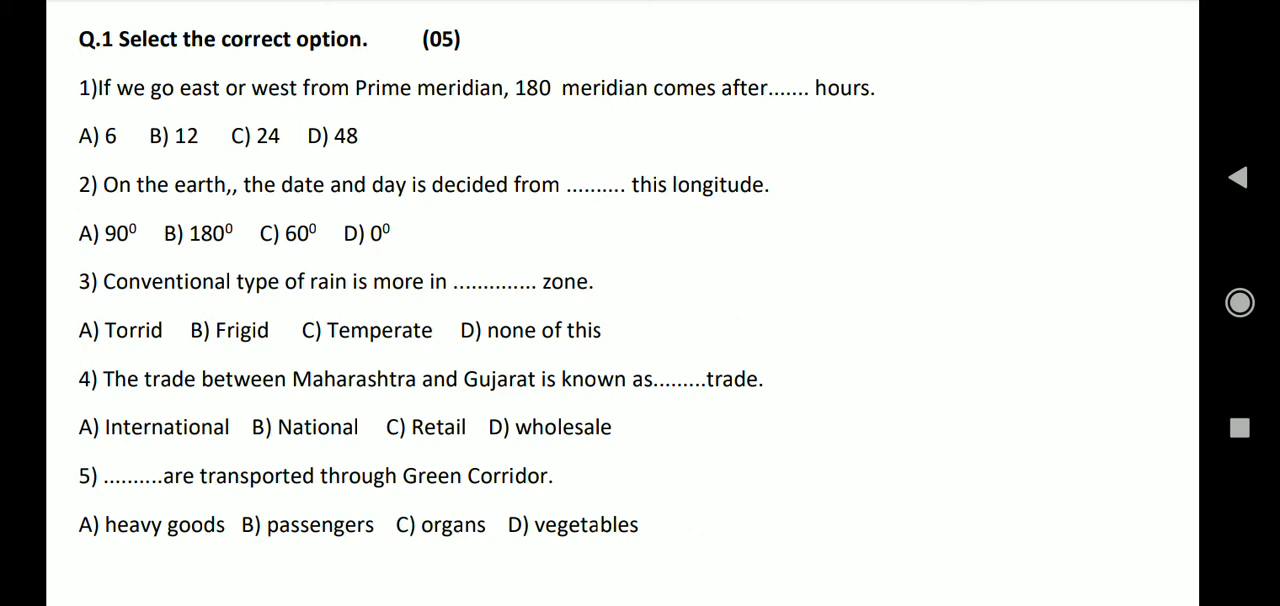
scroll("down", 3)
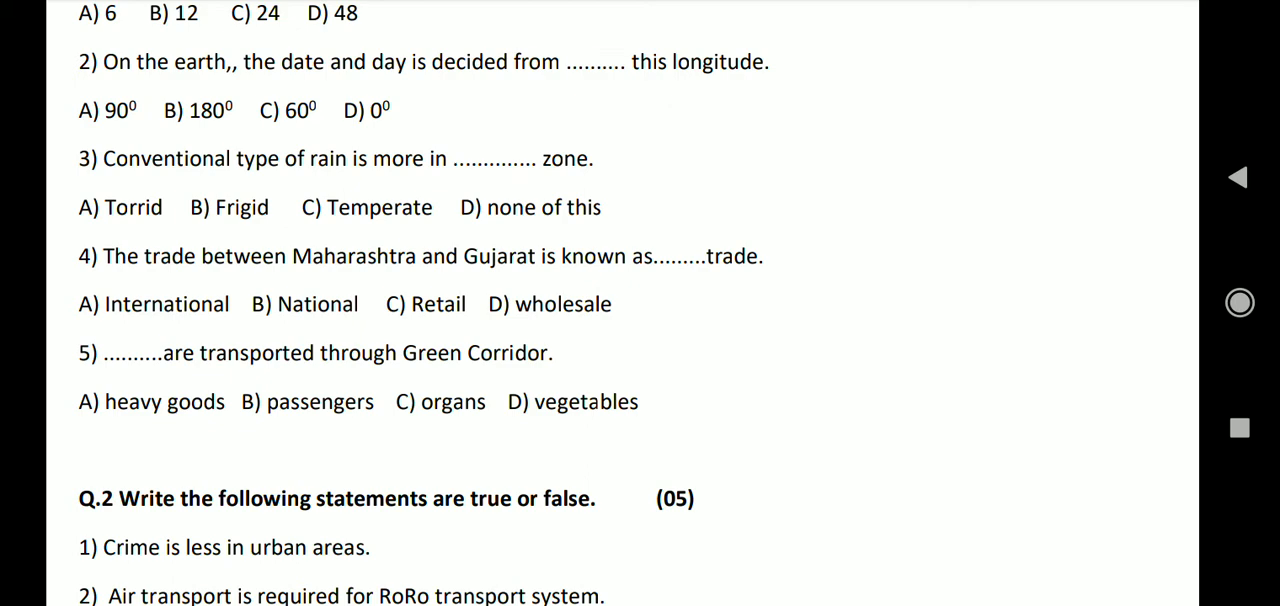
scroll("down", 3)
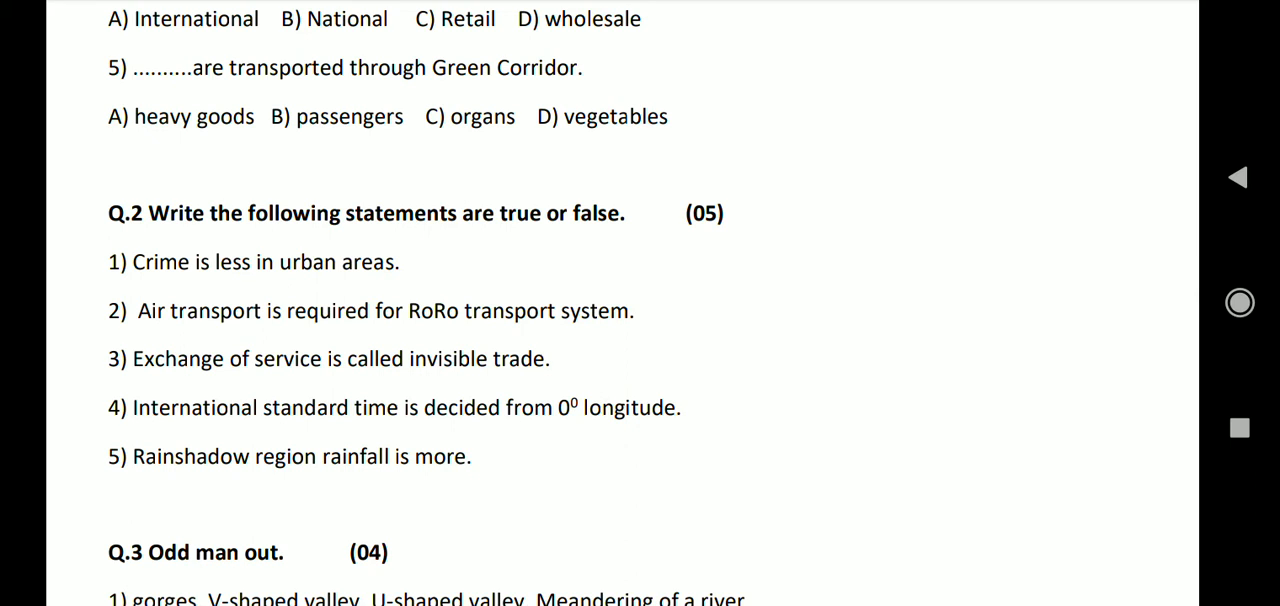
scroll("down", 3)
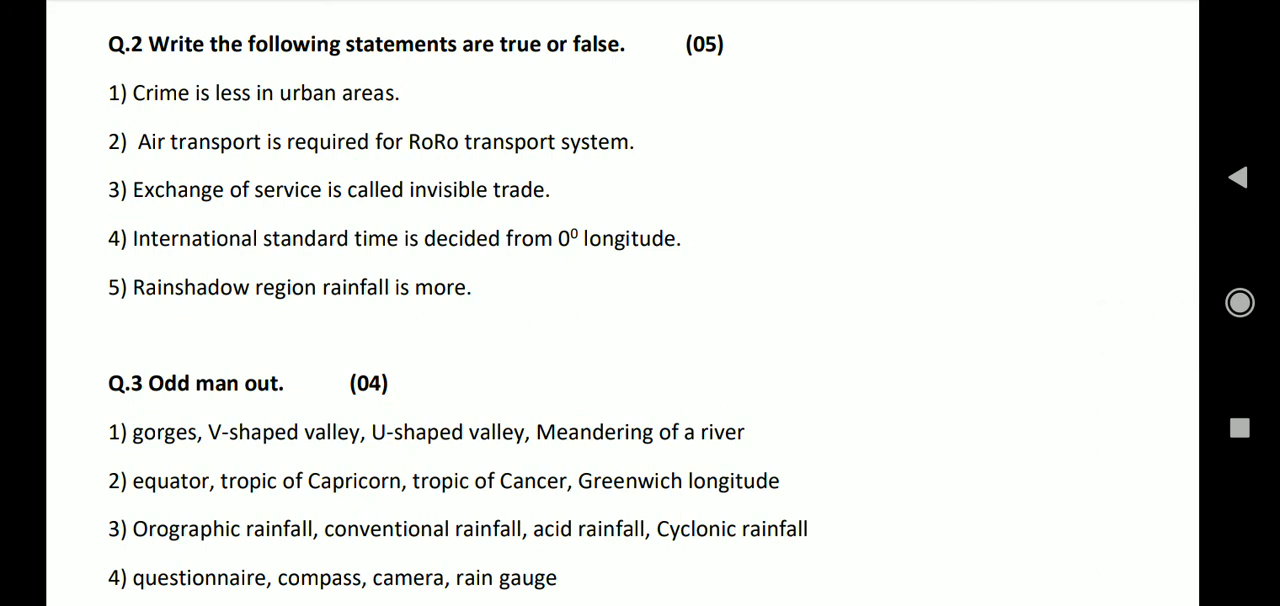
scroll("down", 3)
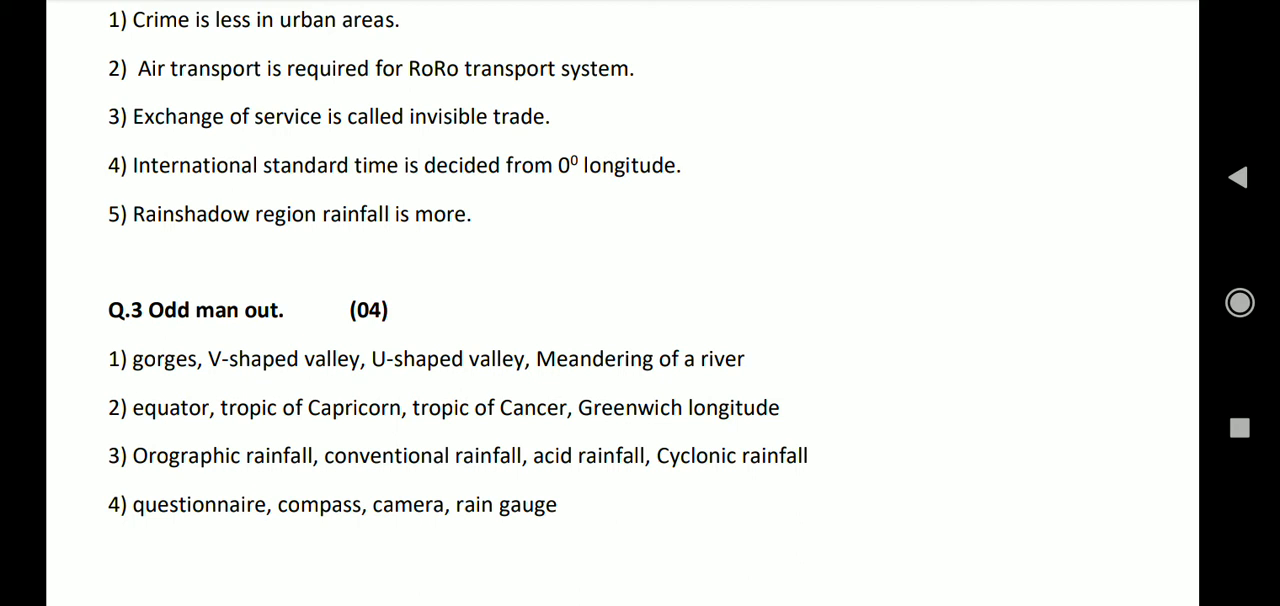
scroll("down", 3)
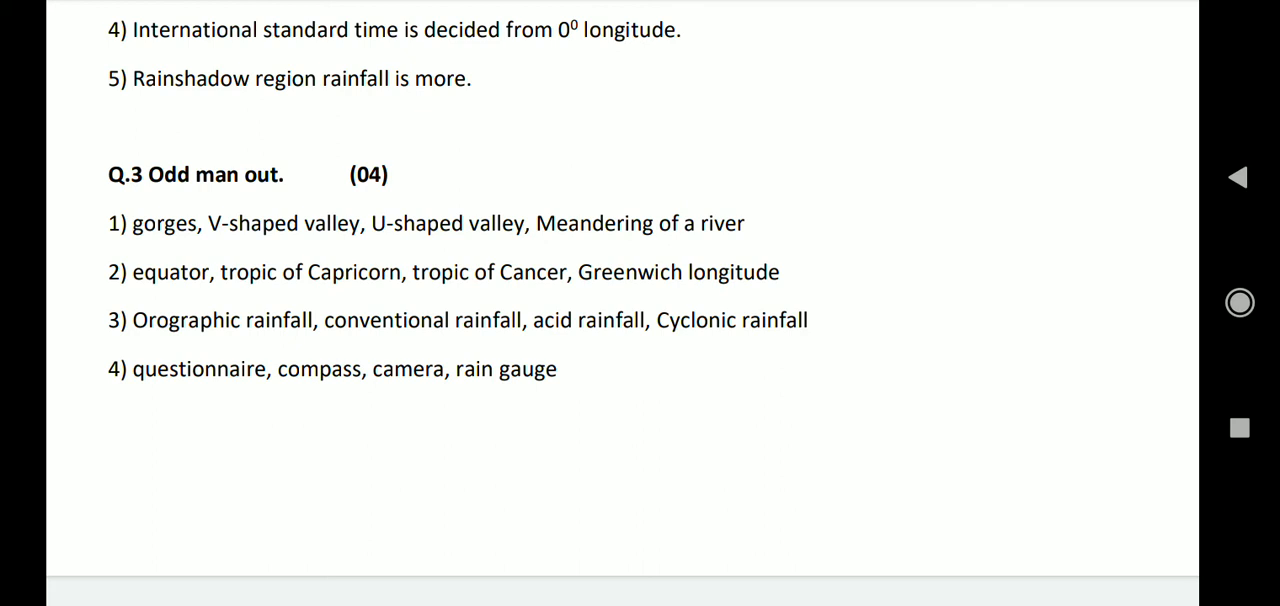
scroll("down", 3)
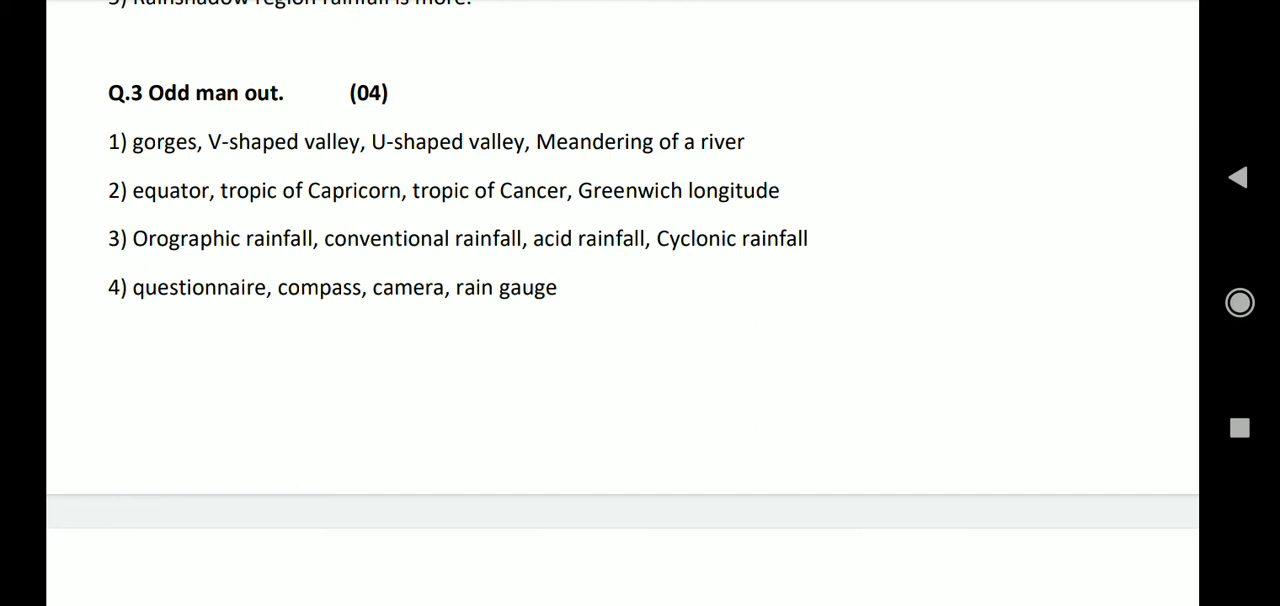
scroll("down", 3)
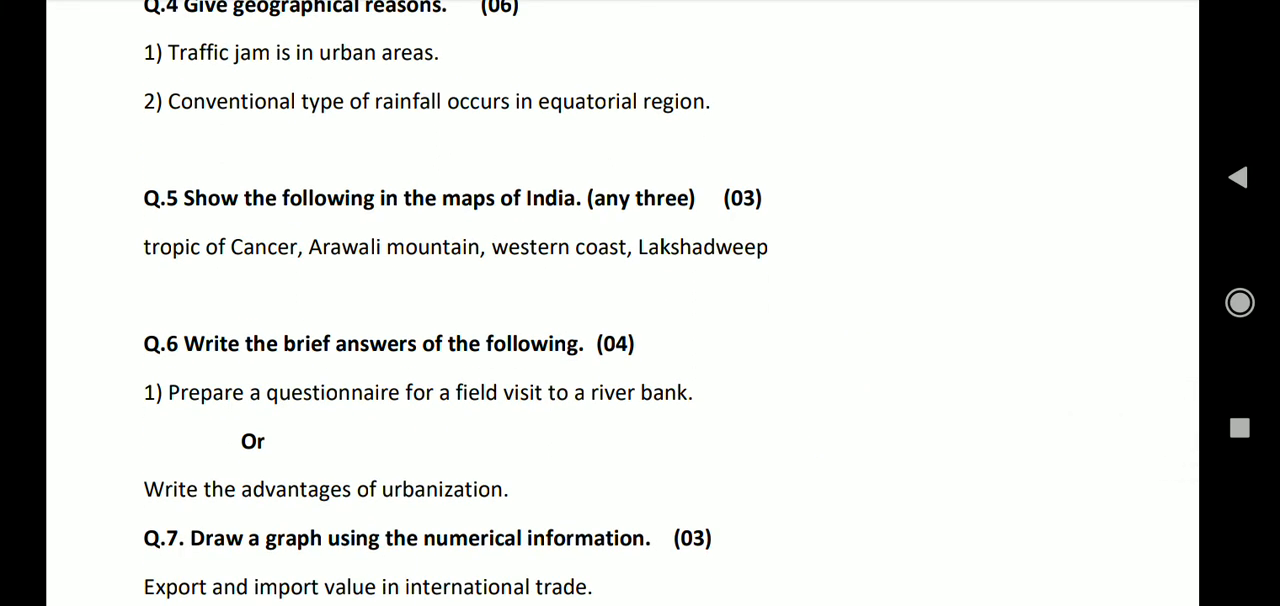
scroll("down", 3)
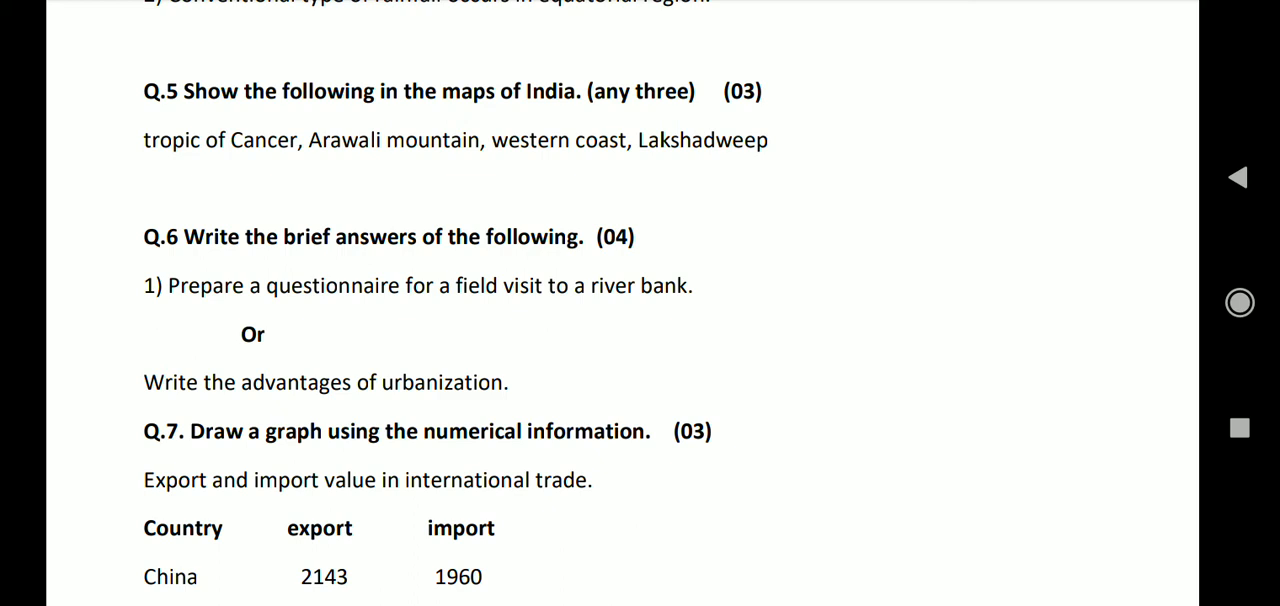
scroll("down", 3)
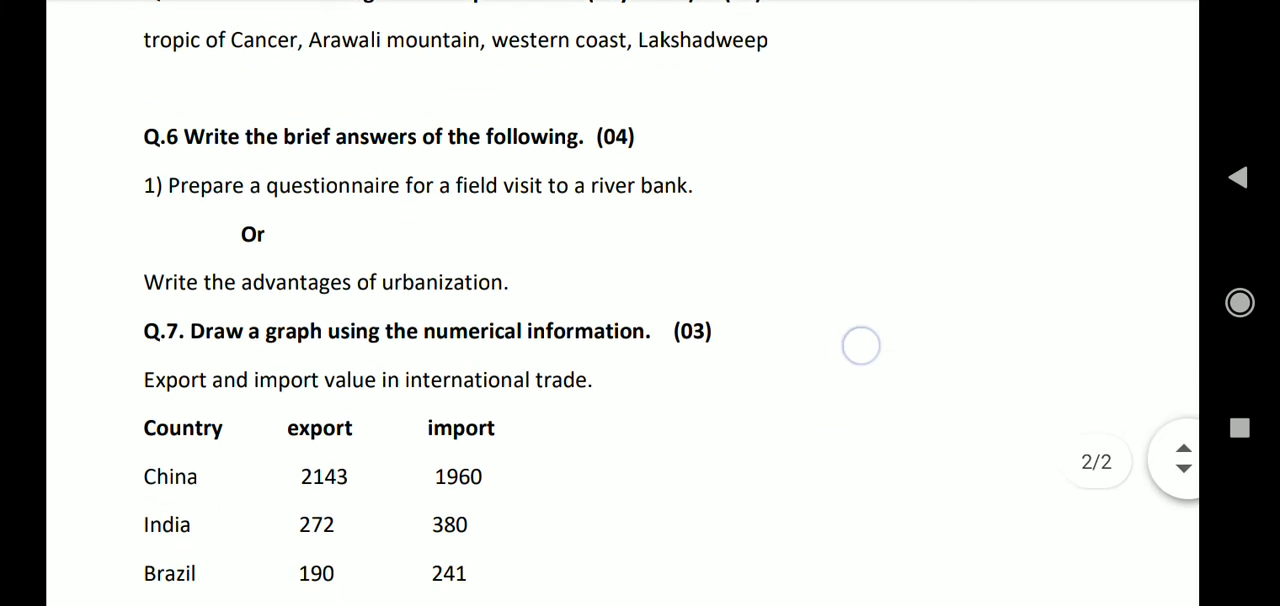
scroll("up", 3)
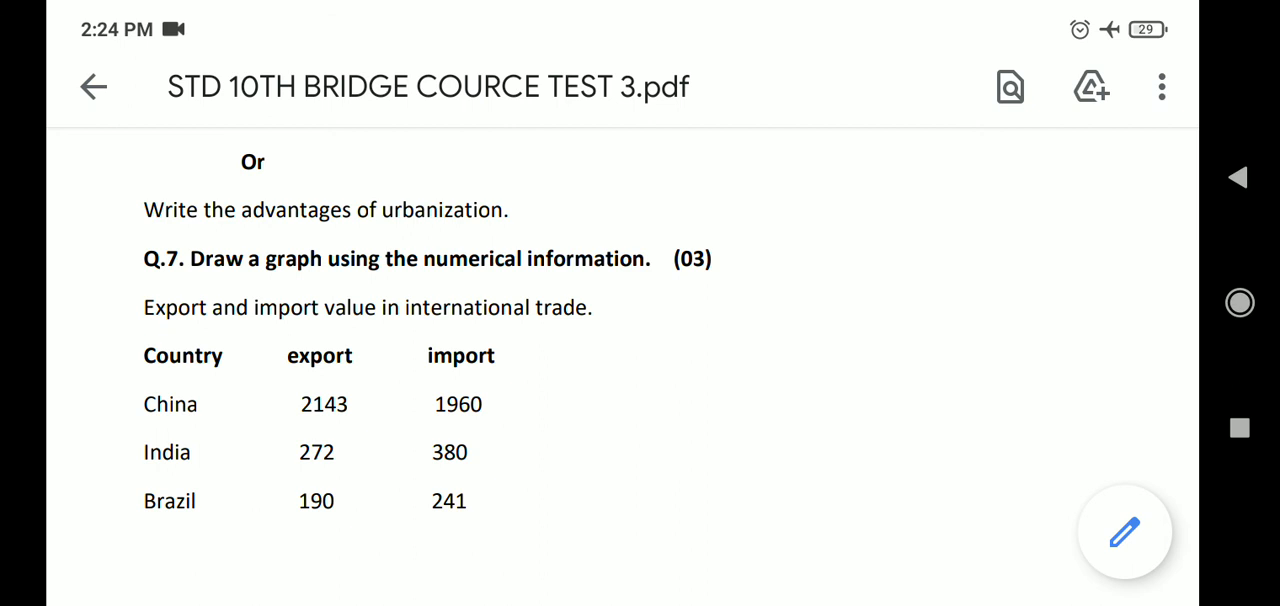
scroll("up", 3)
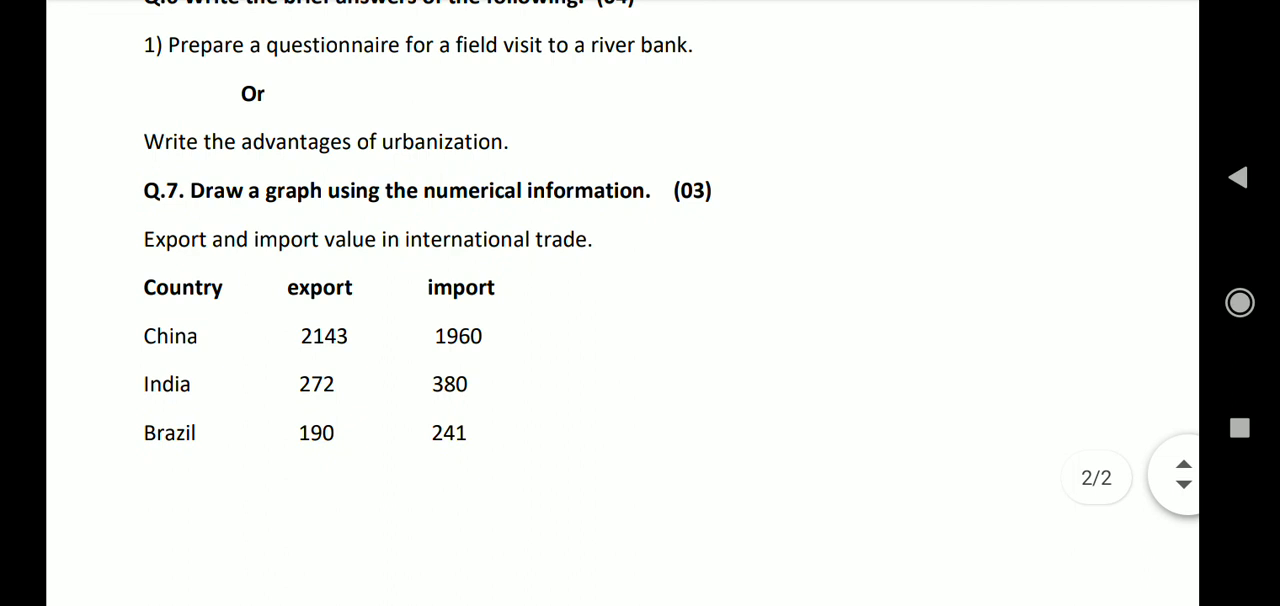